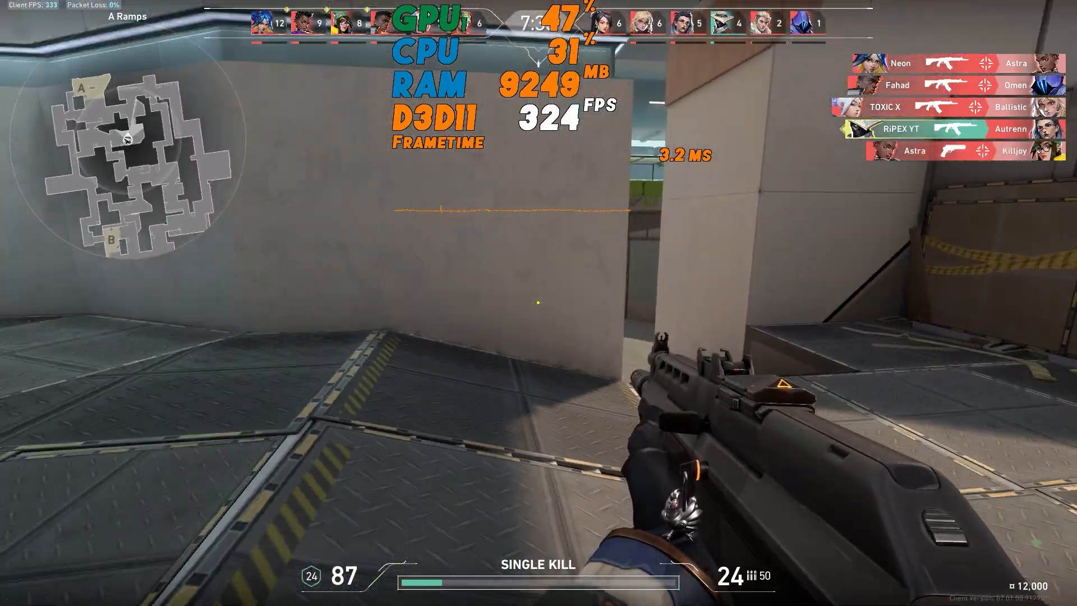
- Start a Create Custom Resolution dialog for the HP display, then cancel out back to Change Resolution
click(538, 303)
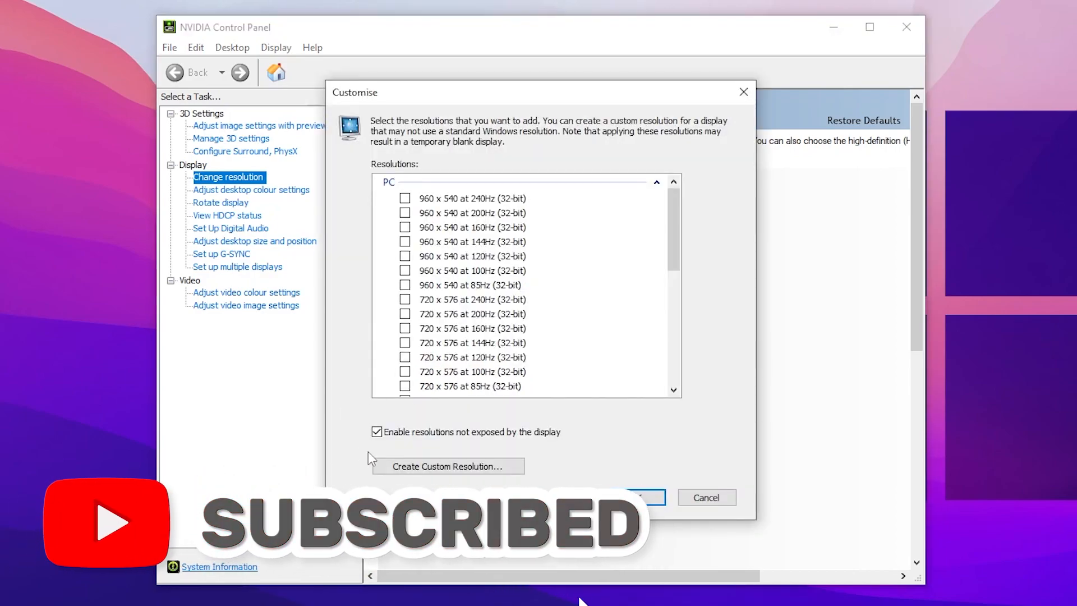
mouse_move(491, 451)
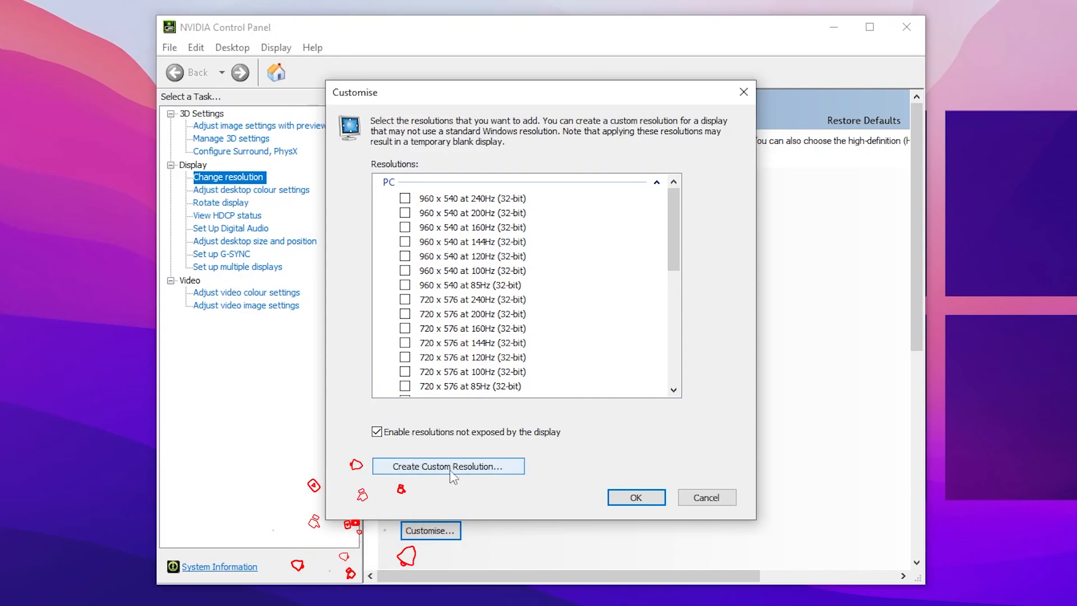
click(448, 466)
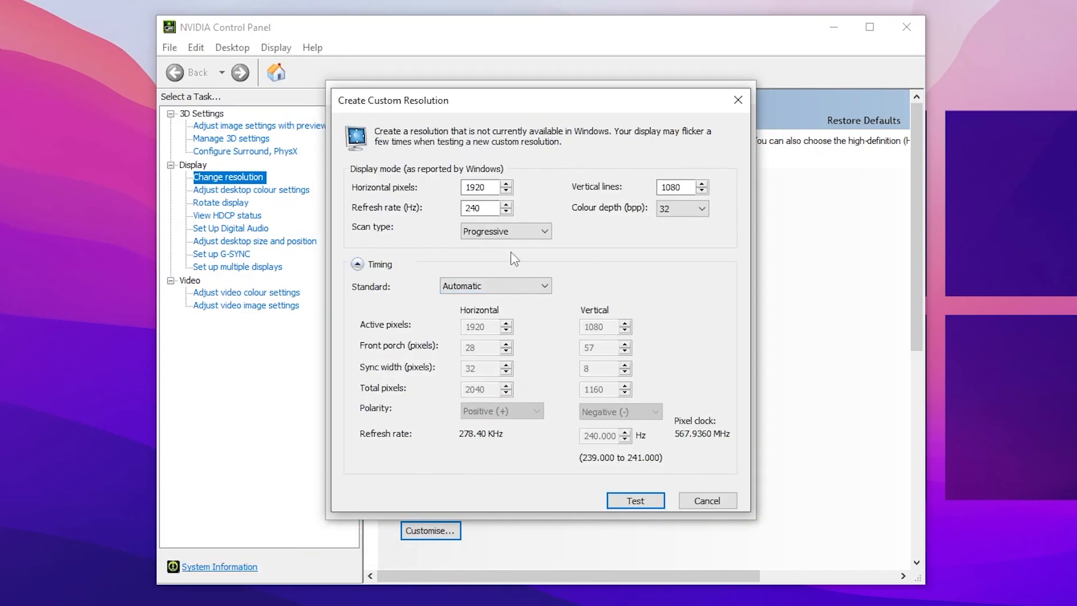
mouse_move(699, 149)
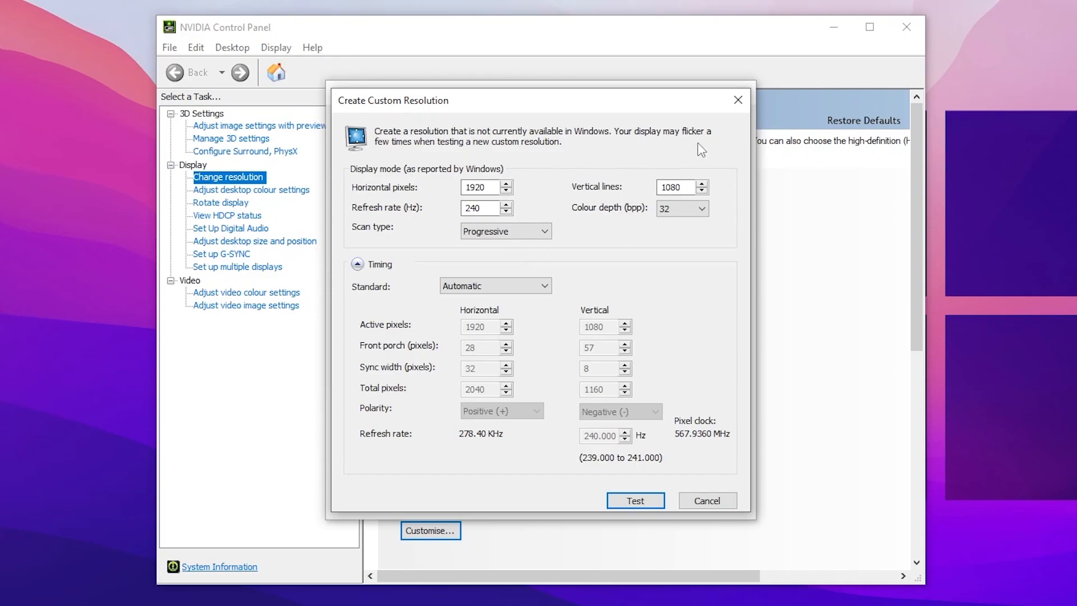
click(707, 500)
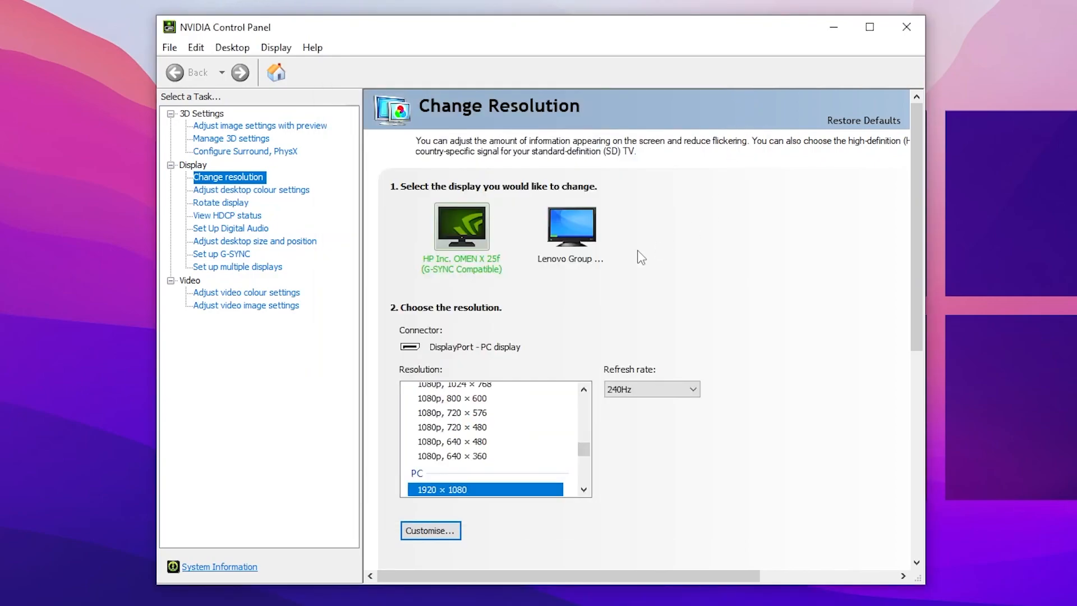
mouse_move(461, 226)
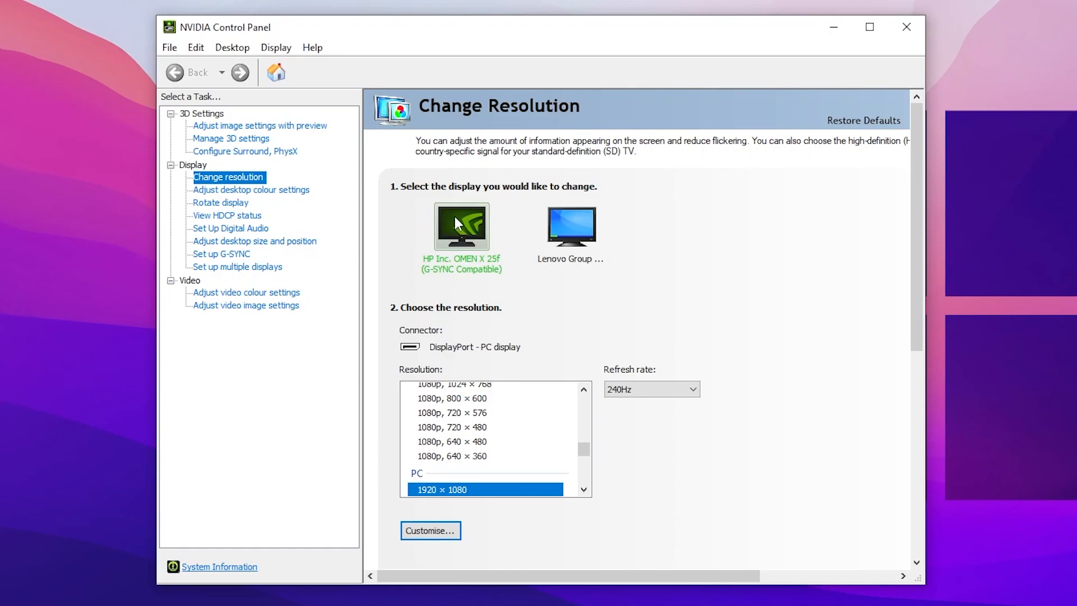
mouse_move(512, 192)
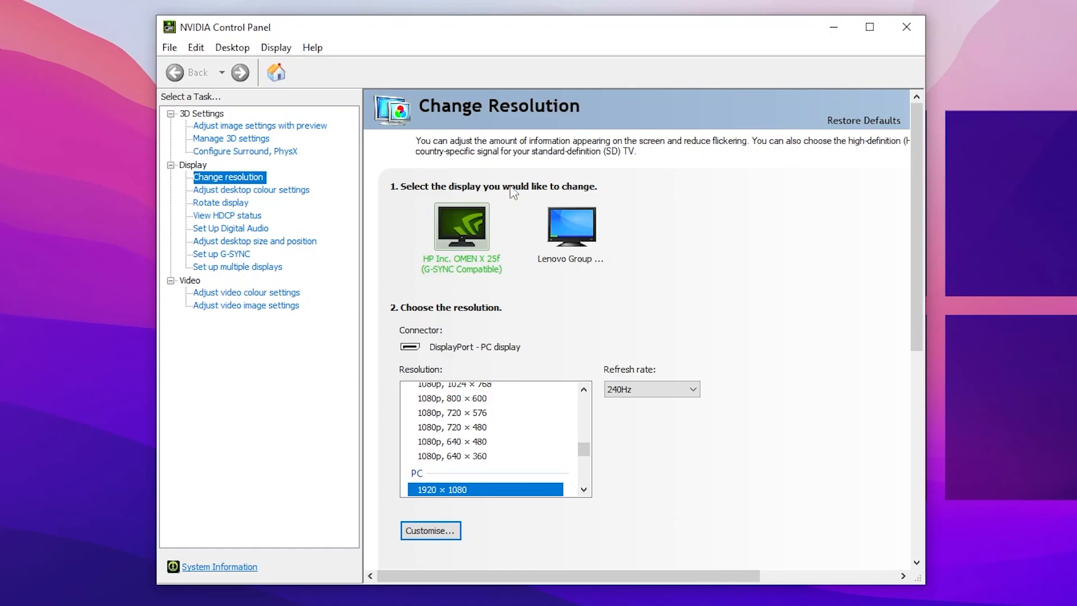
mouse_move(572, 232)
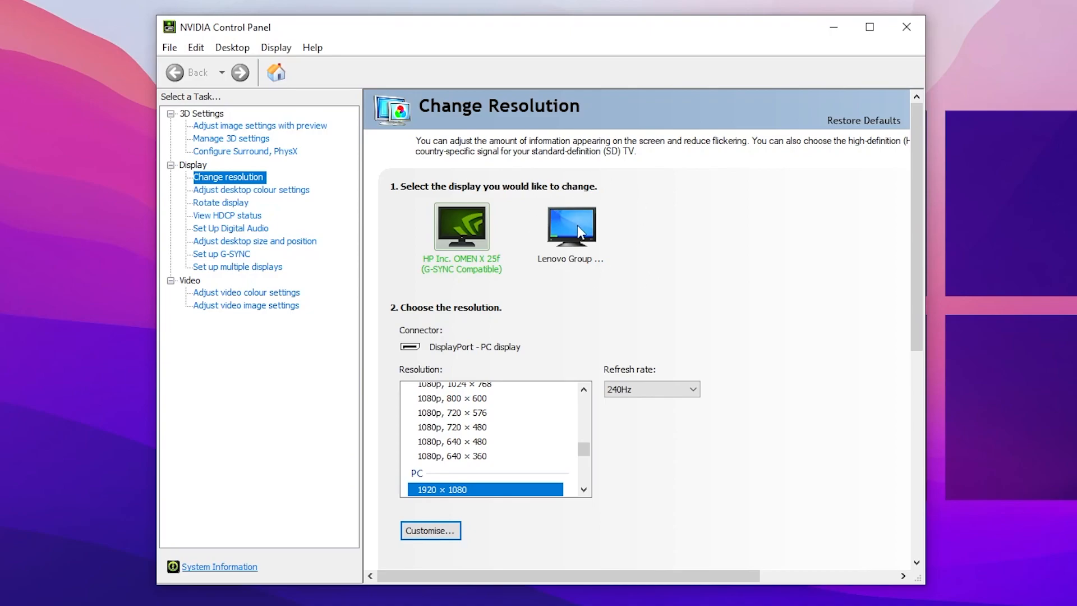
- Select the Lenovo monitor at 60Hz and bring up its Customise list showing 1680 × 1080 at 75Hz
click(571, 226)
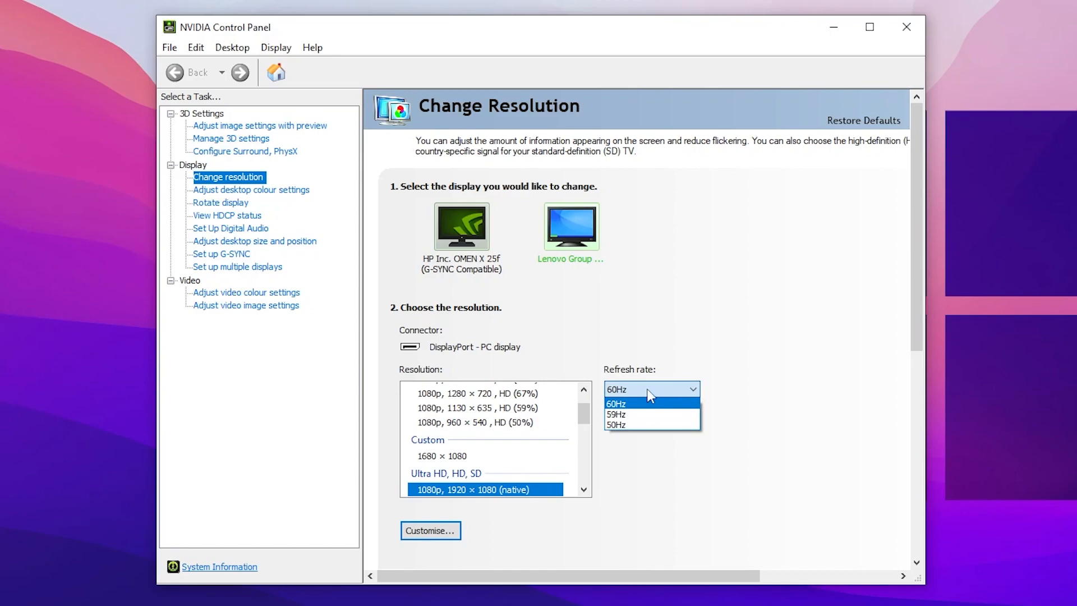
mouse_move(633, 408)
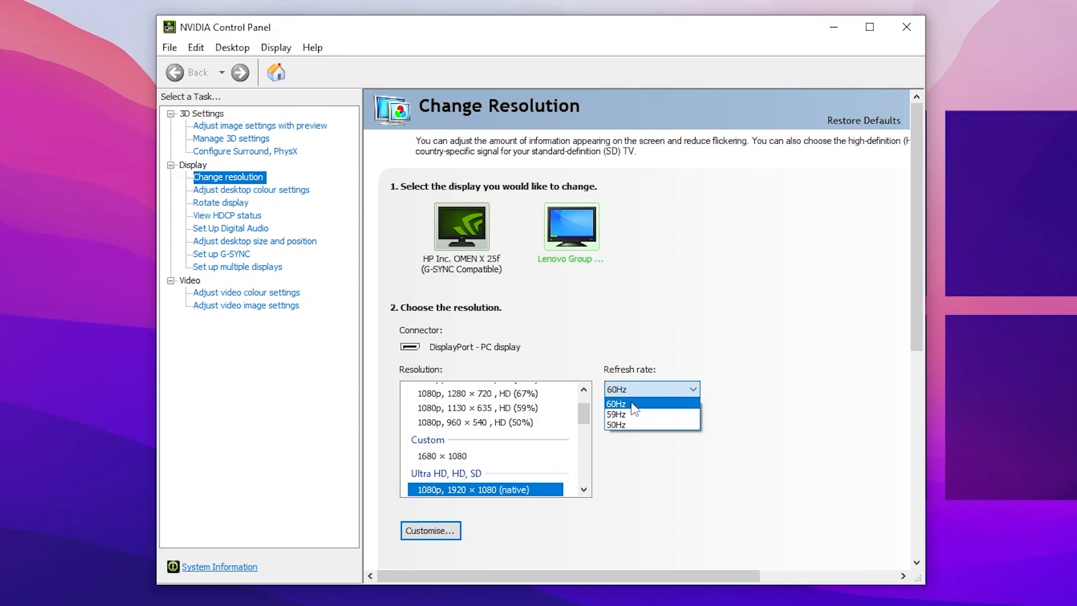
click(616, 404)
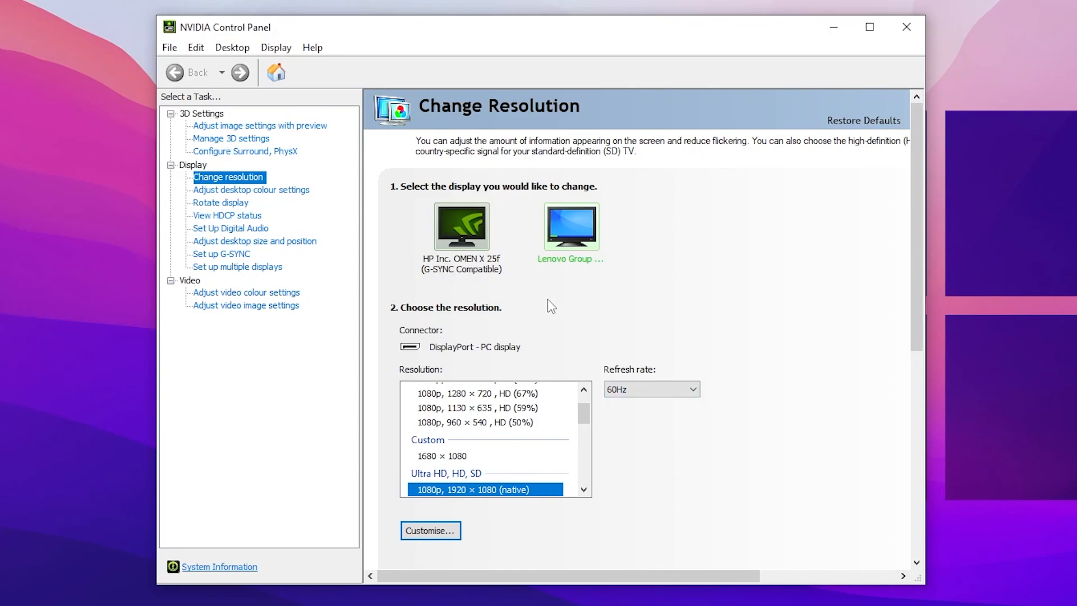
click(430, 531)
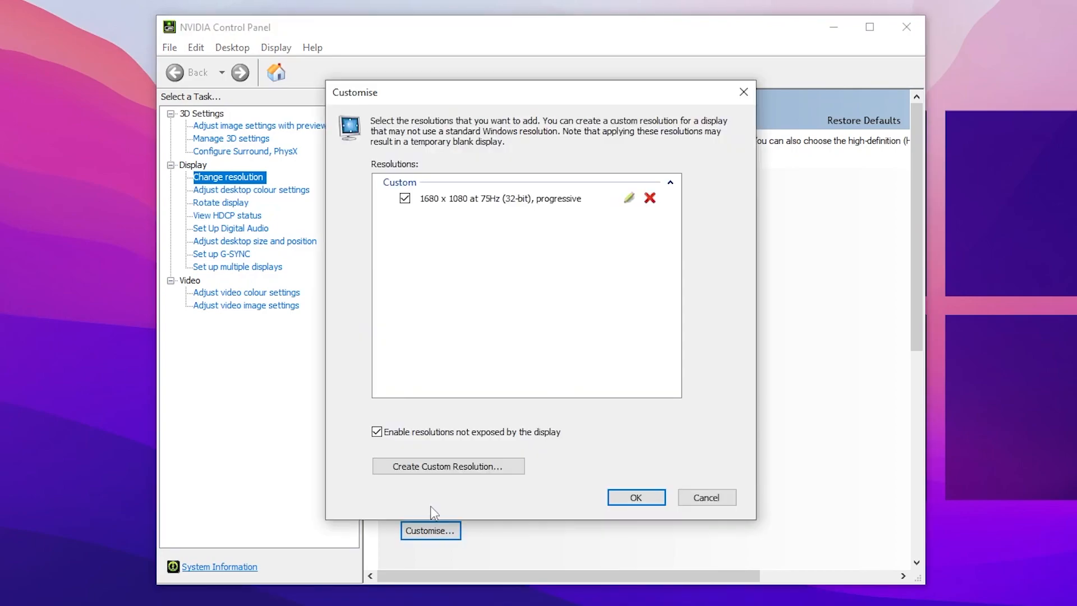
- Enter a custom 1680 × 1080 resolution at 75Hz and test it, which reports a duplicate
click(447, 466)
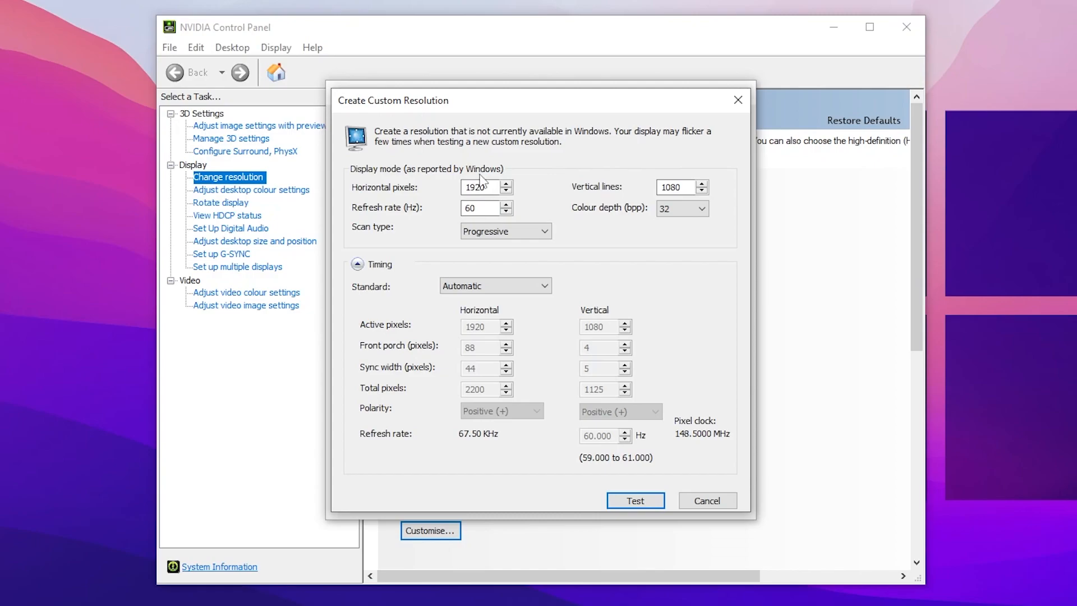
mouse_move(402, 192)
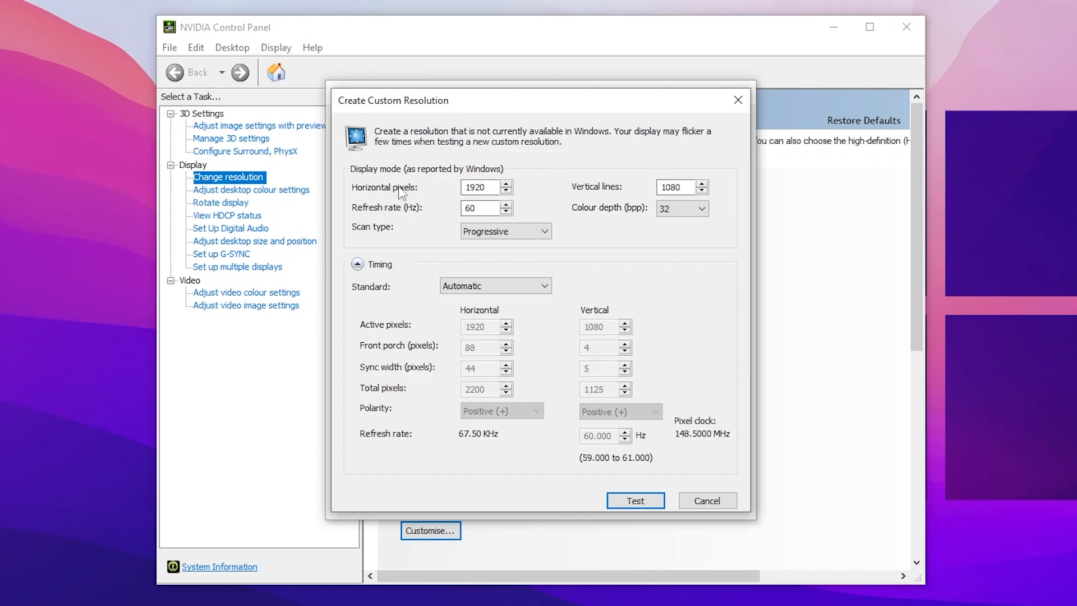
mouse_move(424, 200)
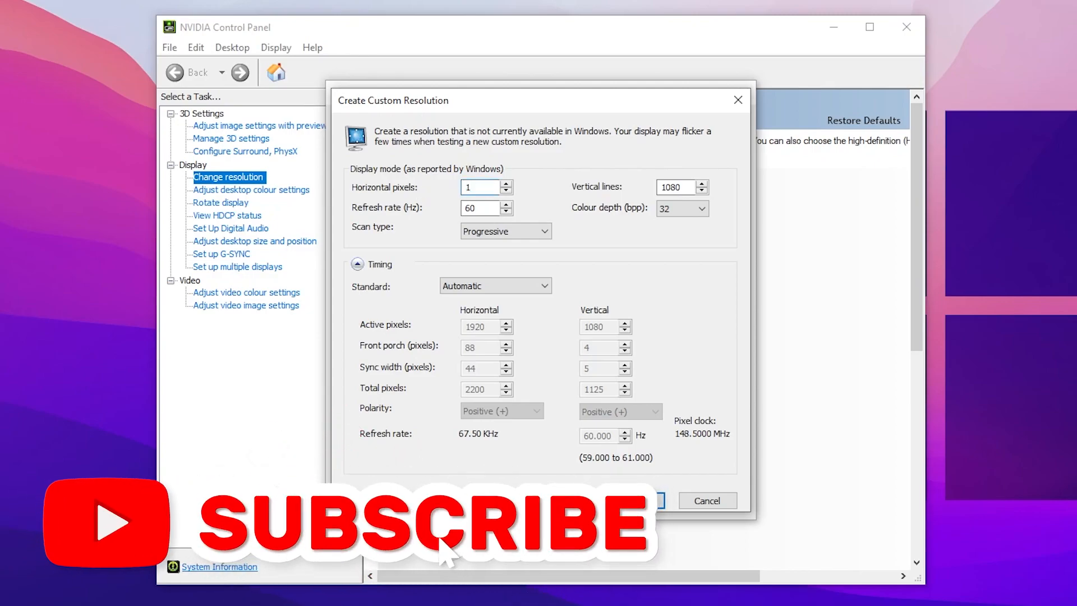
text(1680)
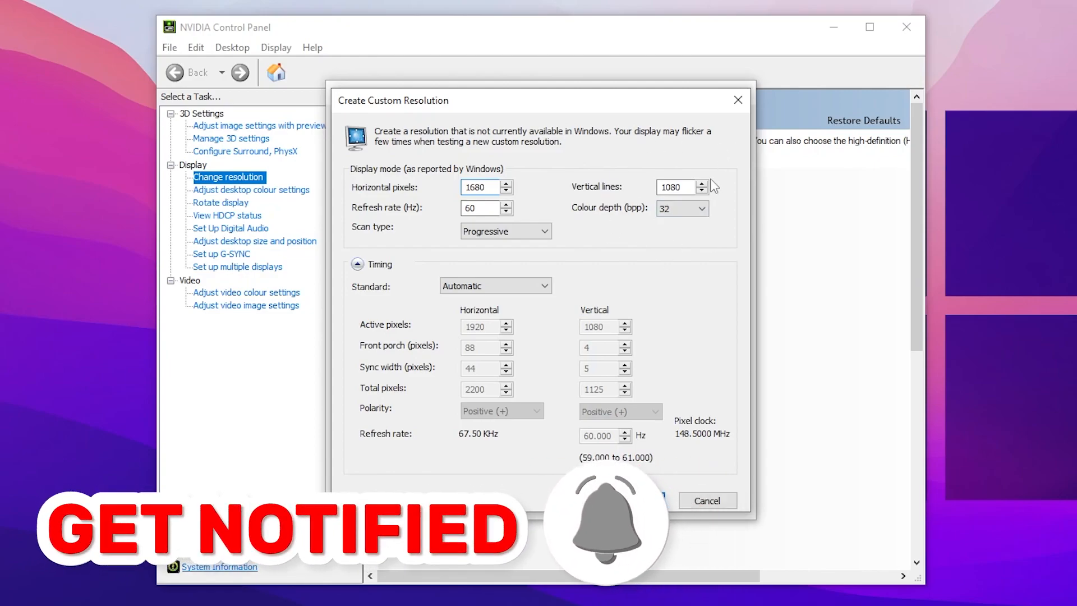
click(482, 207)
text(75)
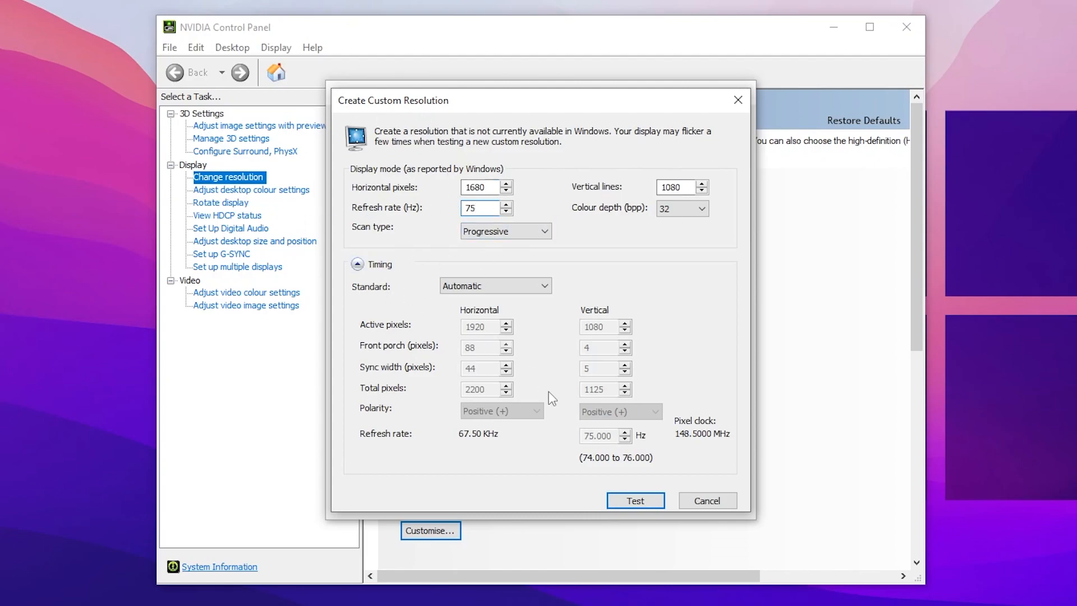
click(633, 500)
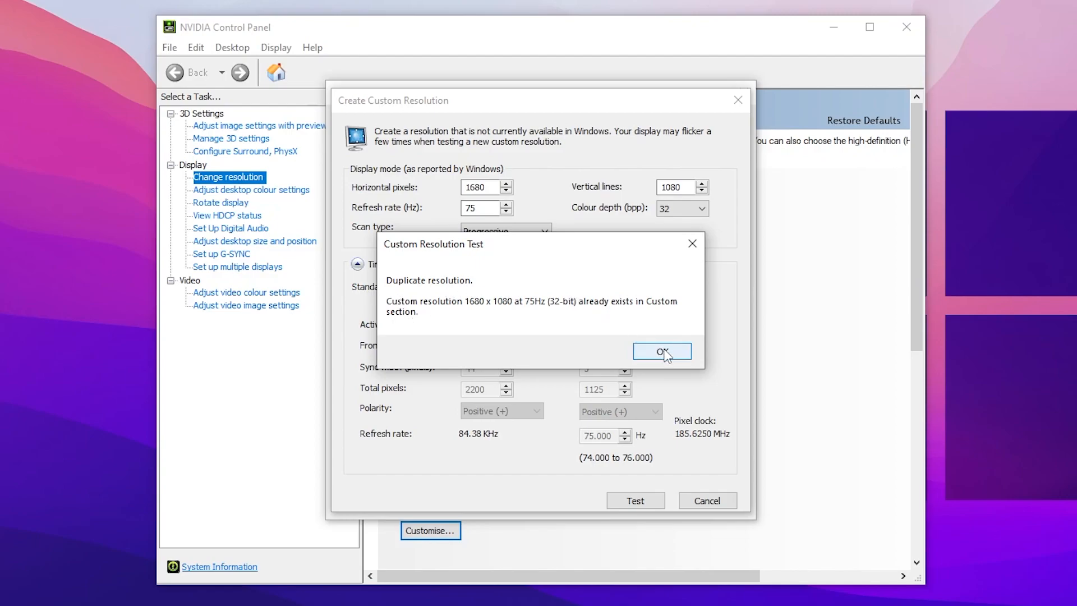
- Acknowledge the duplicate warning and confirm the custom list with 1680 × 1080 at 75Hz
click(660, 352)
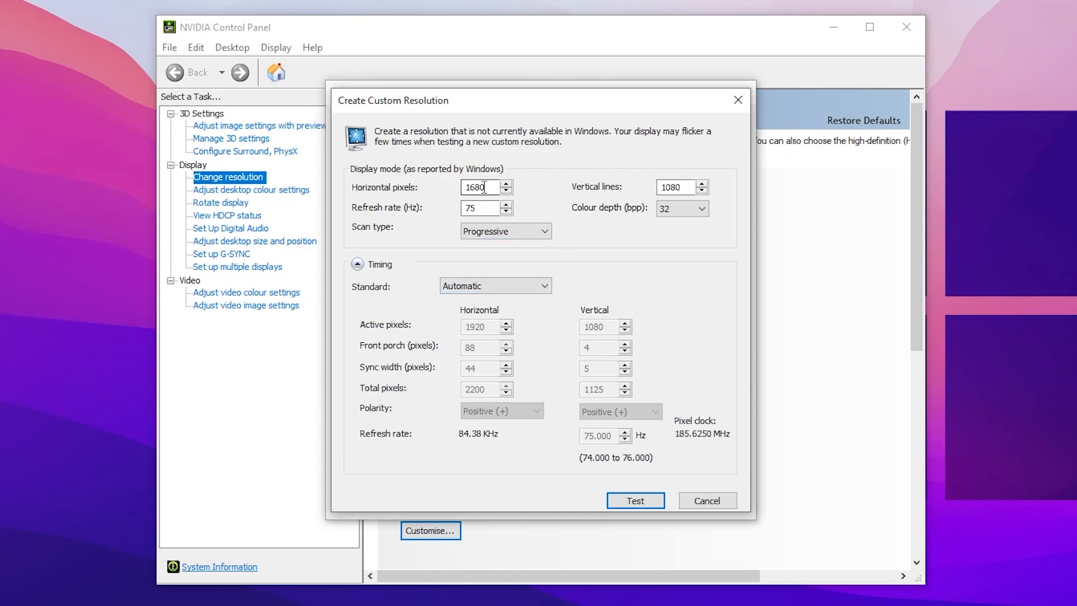
click(634, 501)
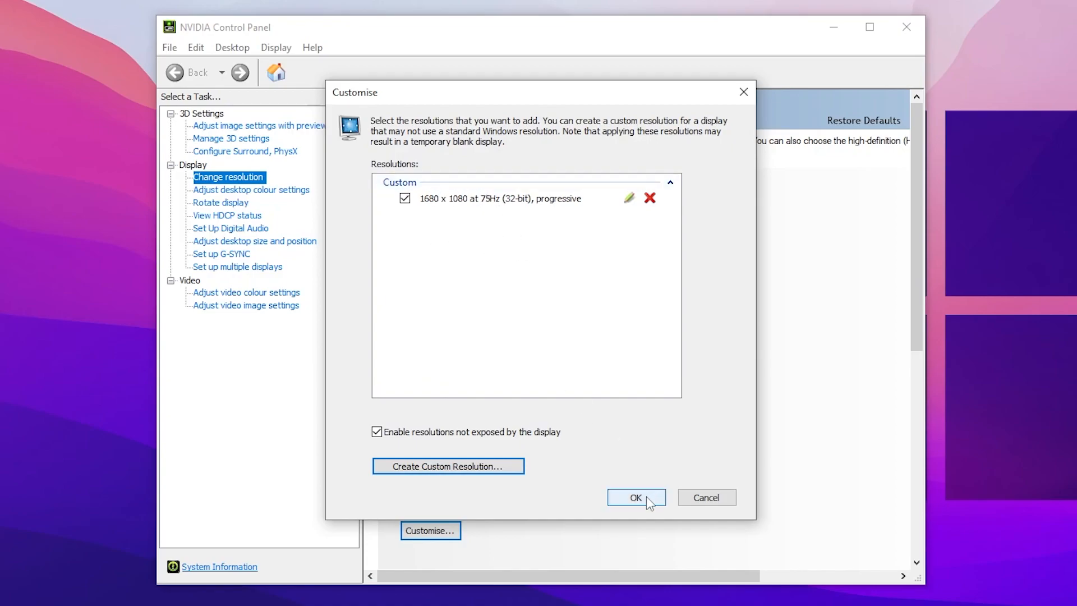
click(635, 497)
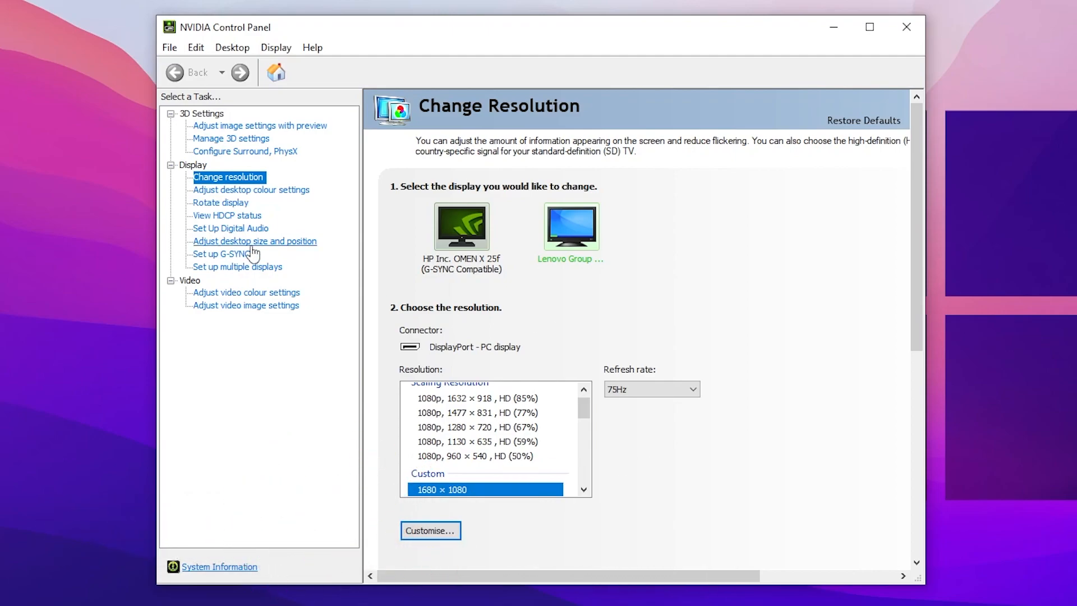
- Choose Full-screen scaling under Adjust desktop size and position for the Lenovo at 1680 × 1080
click(255, 240)
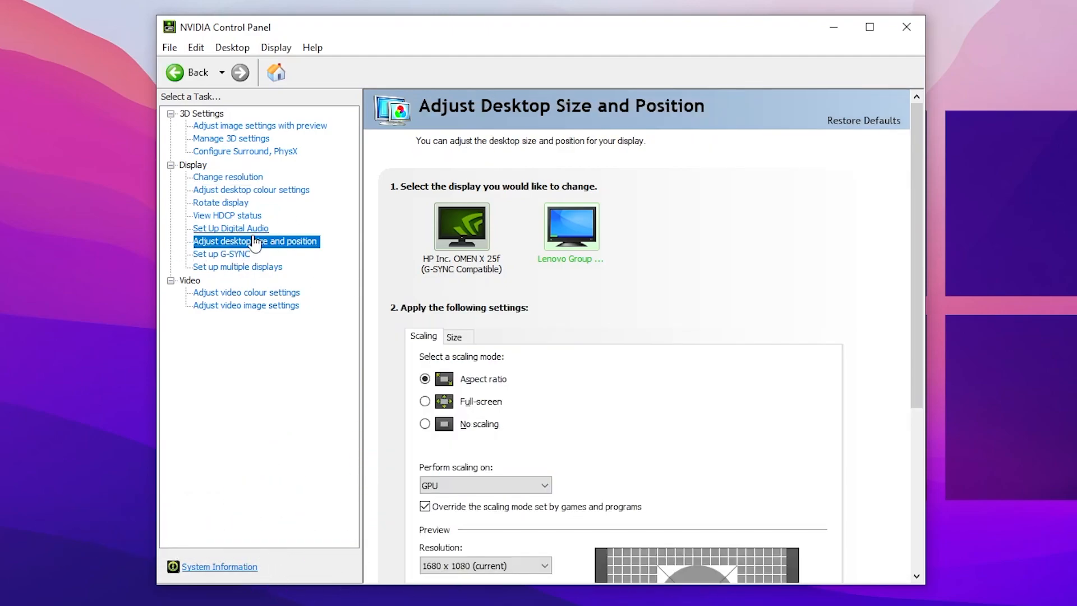
click(425, 401)
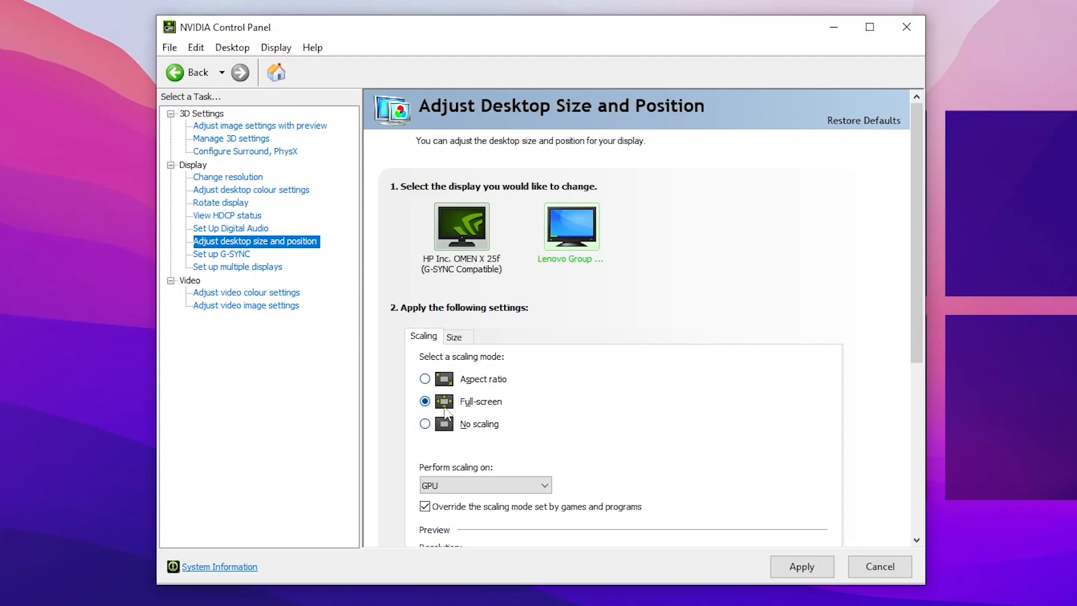